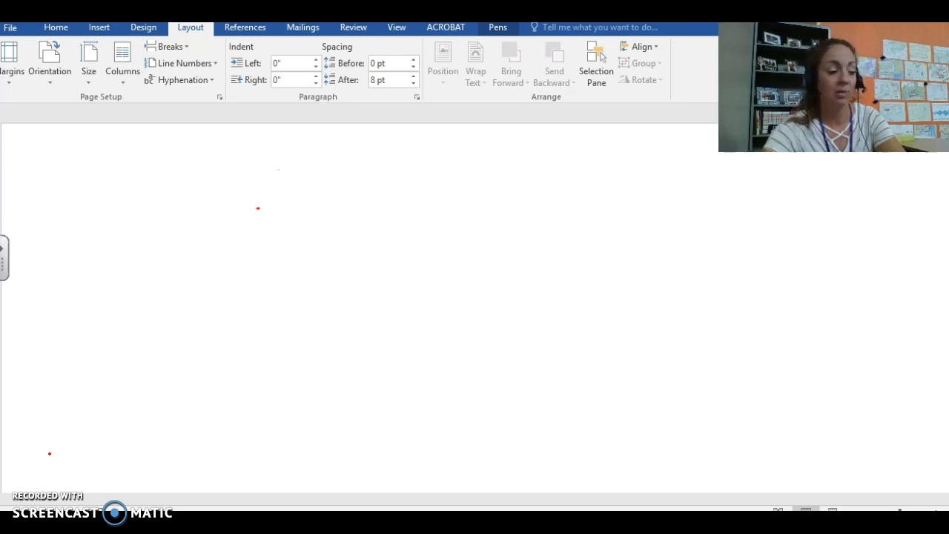
# Ink 3/8 × 4/9 = 12/72 in red, then start another equals sign and fraction bar
pyautogui.click(113, 244)
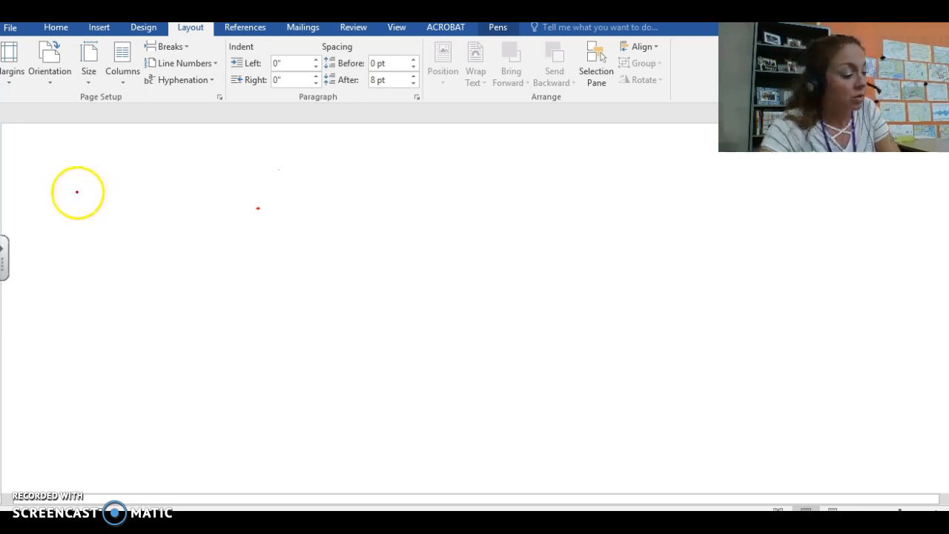
pyautogui.moveTo(97, 174); pyautogui.dragTo(97, 259)
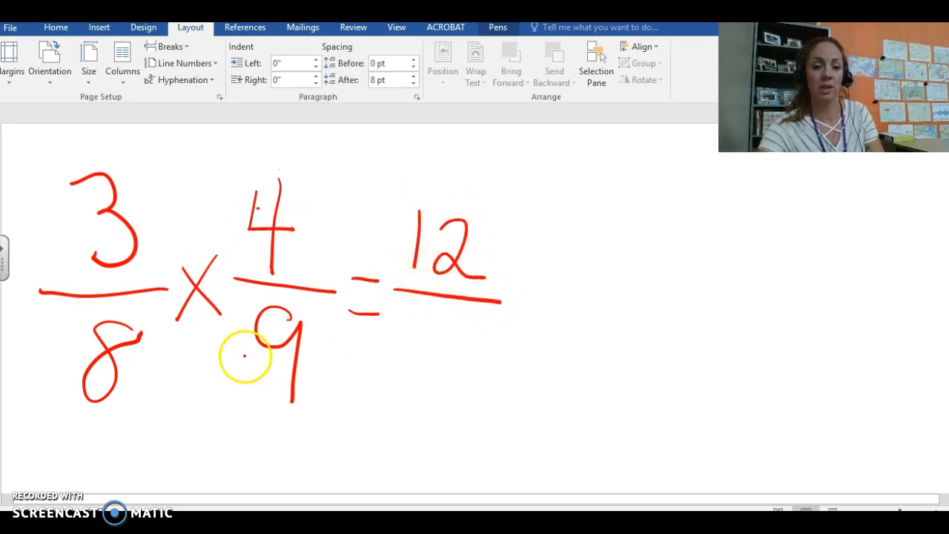
pyautogui.moveTo(415, 341)
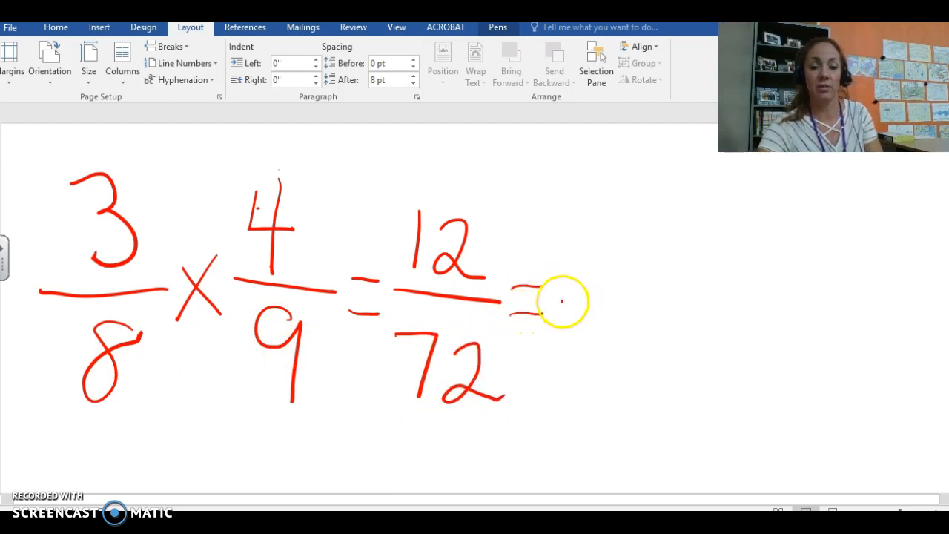
pyautogui.moveTo(527, 292); pyautogui.dragTo(671, 293)
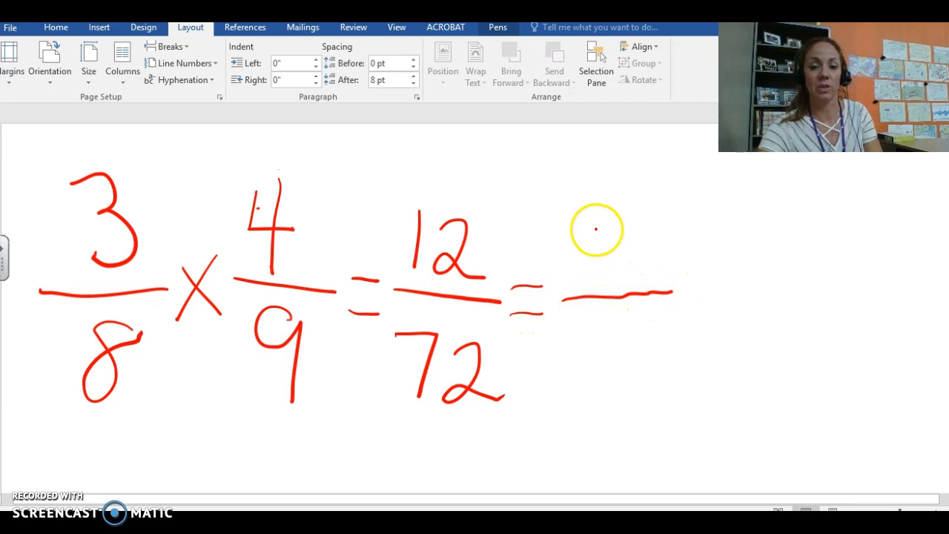
pyautogui.moveTo(529, 265)
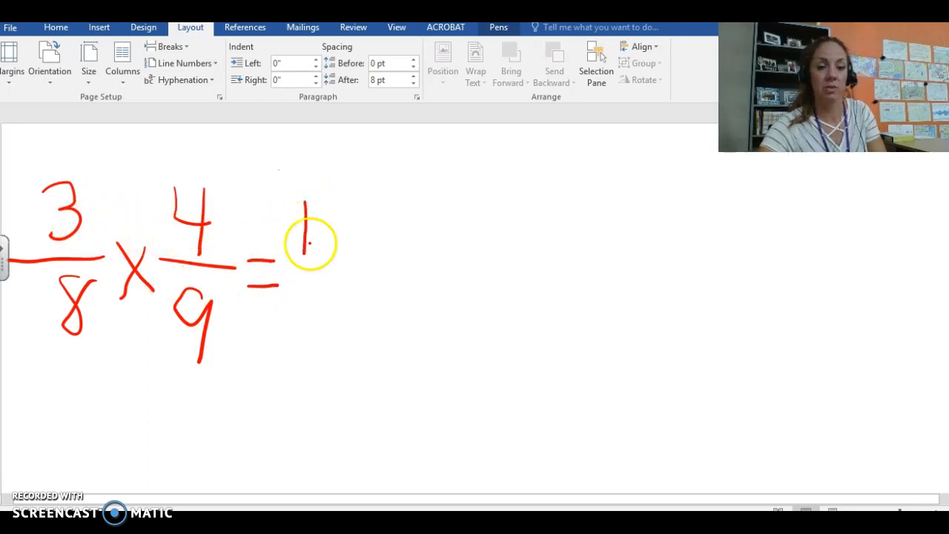
# Write 12 after the equals sign, then 12×1 over 12×6, and begin the simplified answer
pyautogui.moveTo(296, 223); pyautogui.dragTo(356, 281)
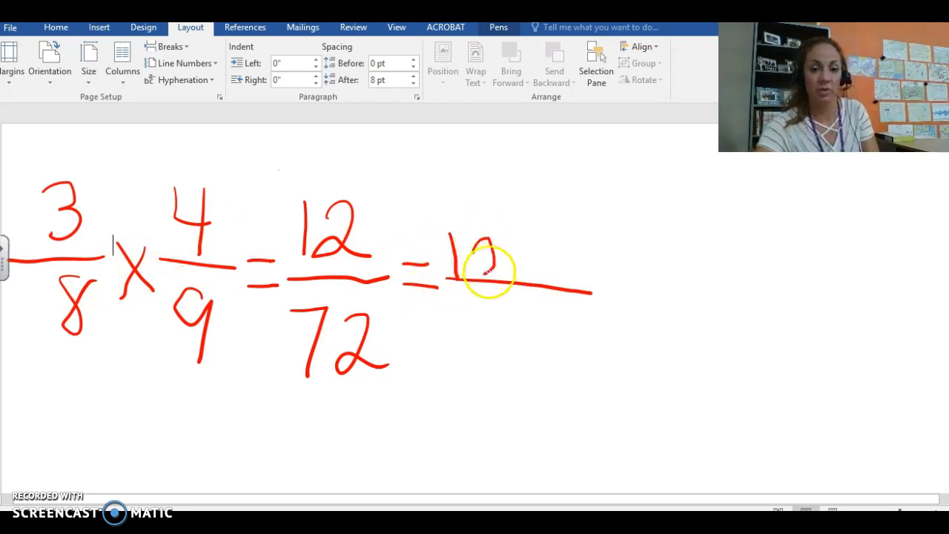
pyautogui.moveTo(475, 267); pyautogui.dragTo(564, 266)
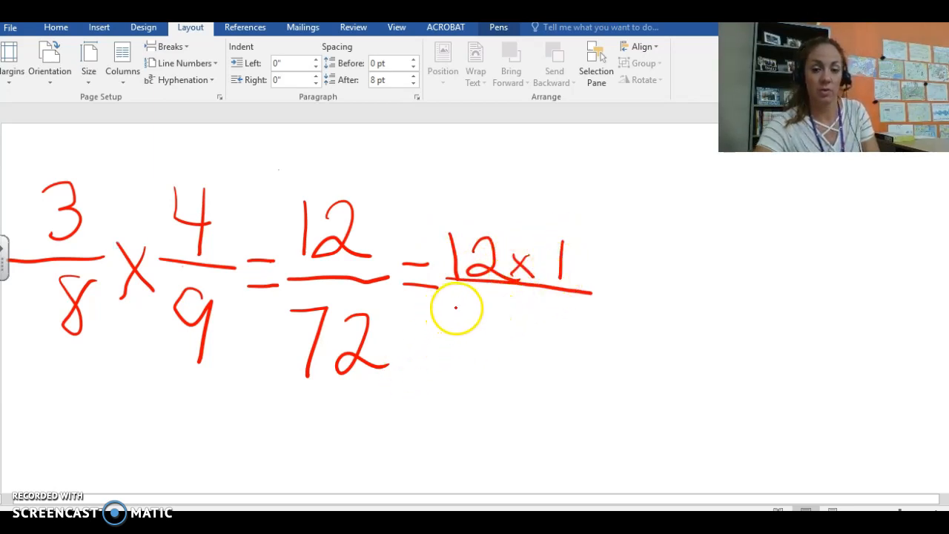
pyautogui.moveTo(456, 308); pyautogui.dragTo(526, 348)
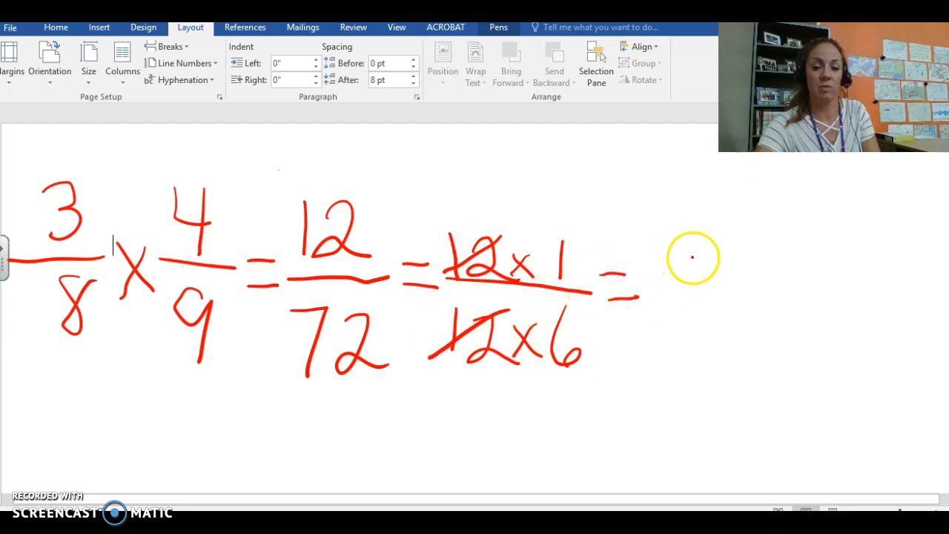
pyautogui.moveTo(675, 259); pyautogui.dragTo(656, 348)
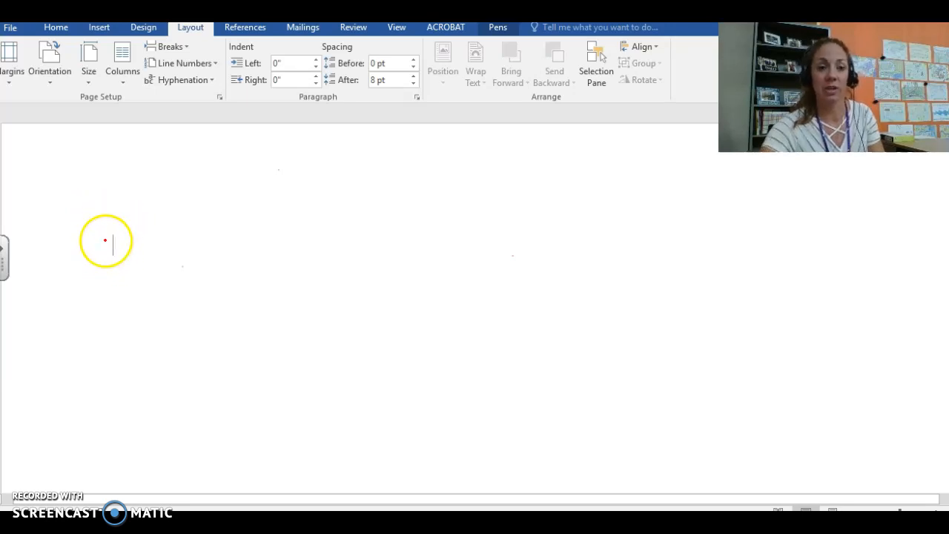
pyautogui.moveTo(87, 205)
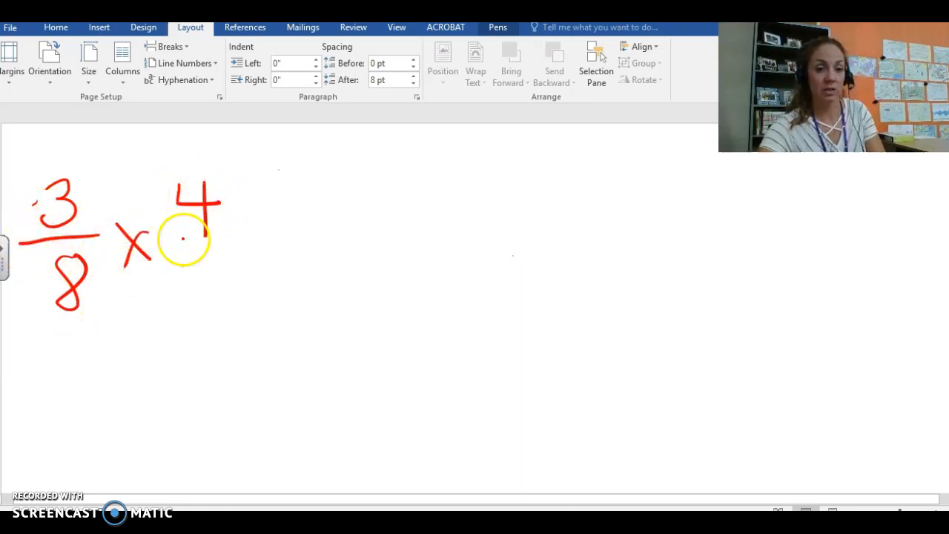
# Finish the fraction 4/9 and write numerator factors 3·2·2 over a long bar
pyautogui.moveTo(171, 237); pyautogui.dragTo(259, 237)
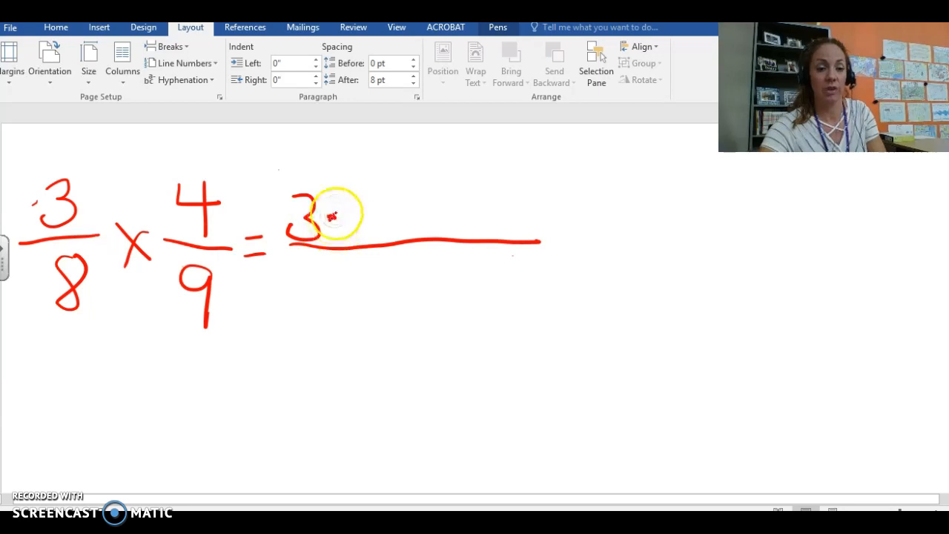
pyautogui.moveTo(333, 215); pyautogui.dragTo(378, 237)
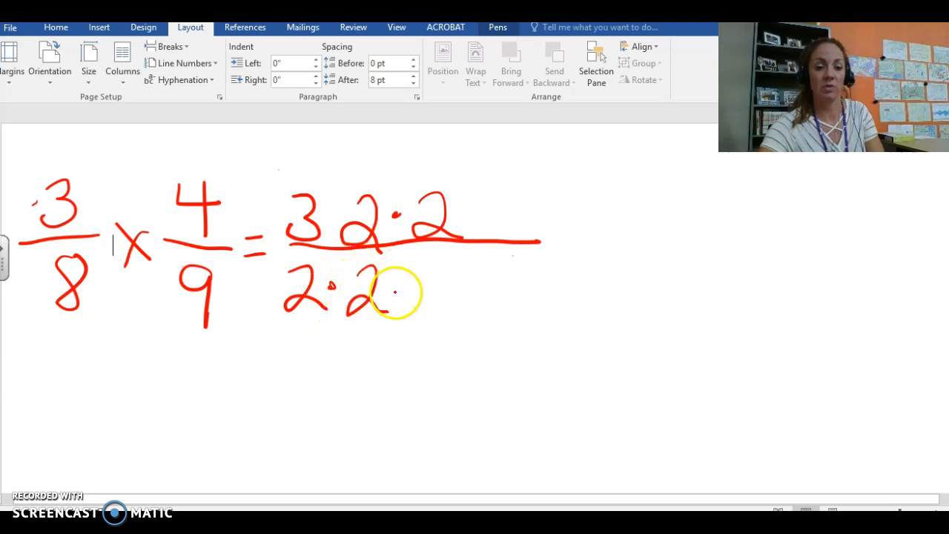
# Extend the denominator to 2·2·2·3·3, cross out shared factors, and add an equals sign
pyautogui.moveTo(371, 289); pyautogui.dragTo(445, 289)
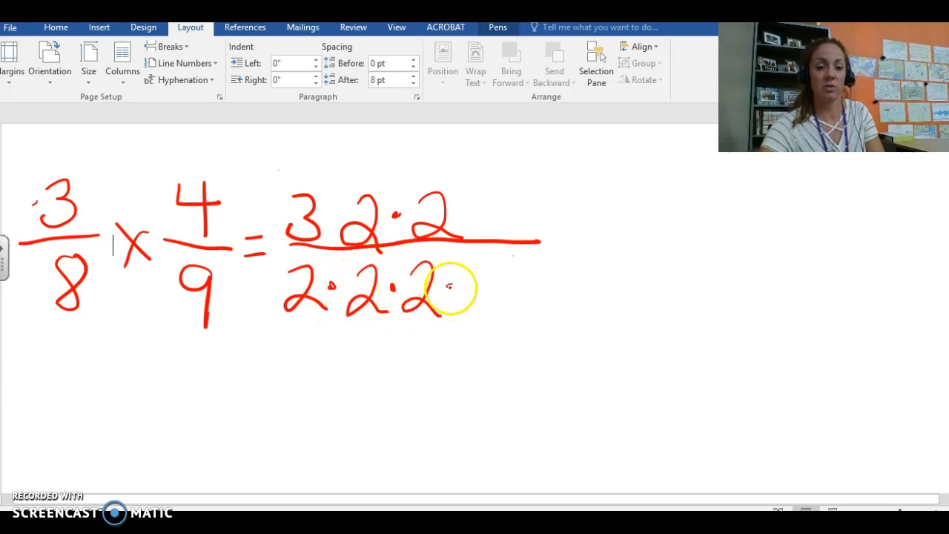
pyautogui.moveTo(445, 289); pyautogui.dragTo(490, 316)
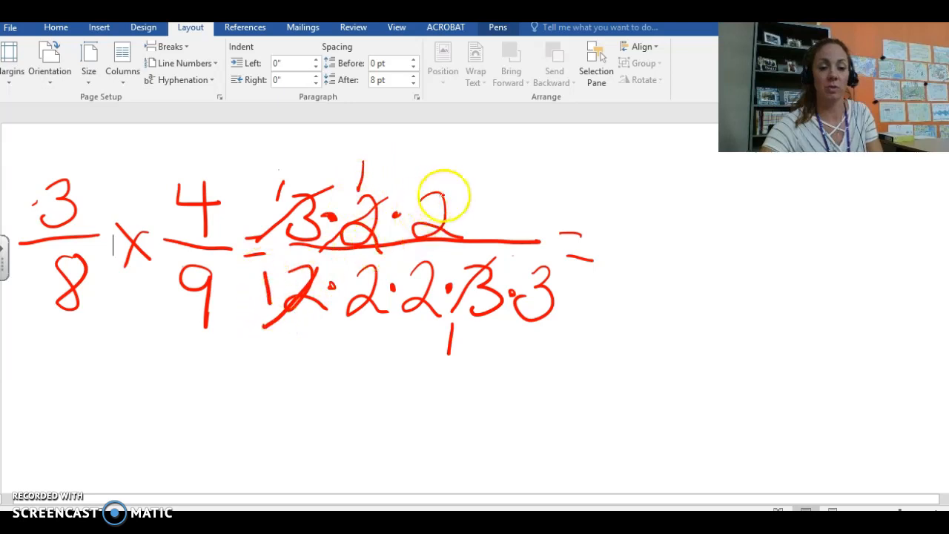
pyautogui.moveTo(445, 196); pyautogui.dragTo(404, 204)
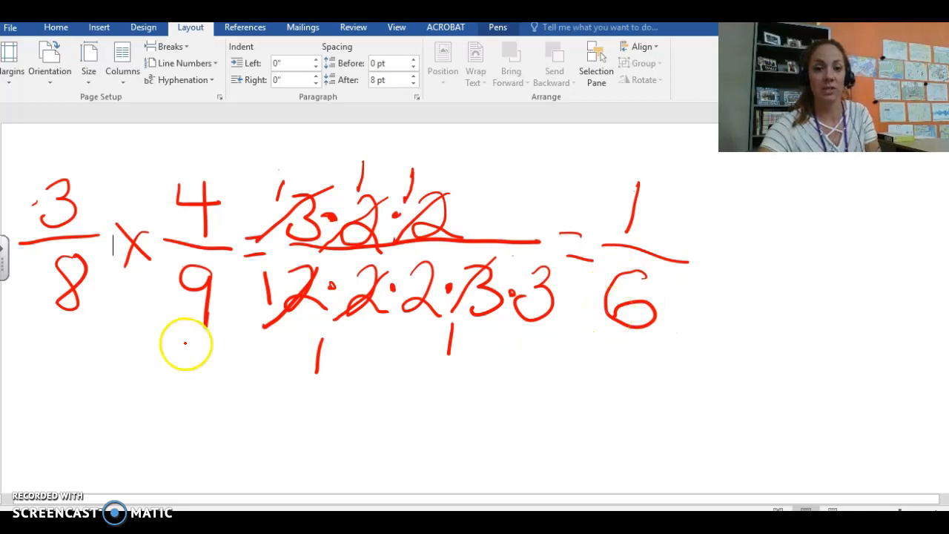
pyautogui.moveTo(154, 439)
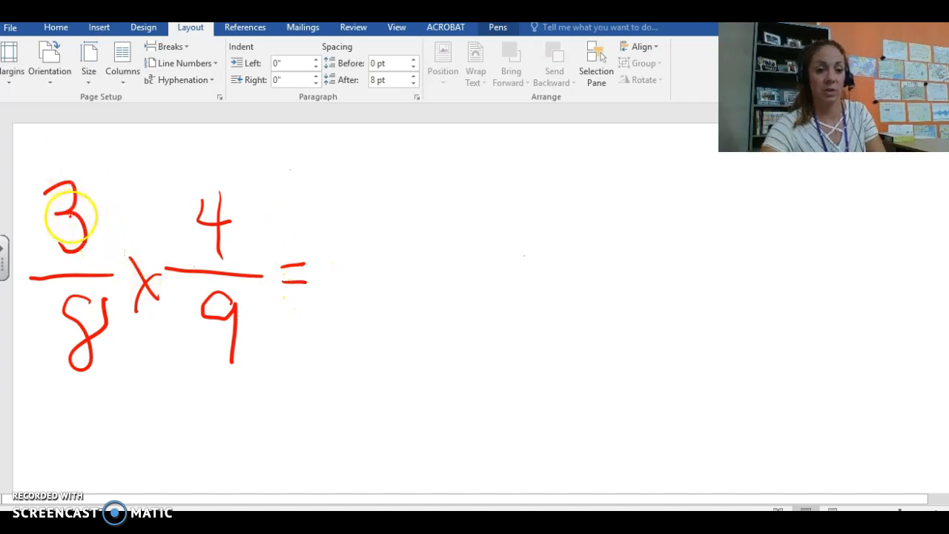
# Continue inking the 3/8 × 4/9 working in red
pyautogui.moveTo(70, 215); pyautogui.dragTo(226, 326)
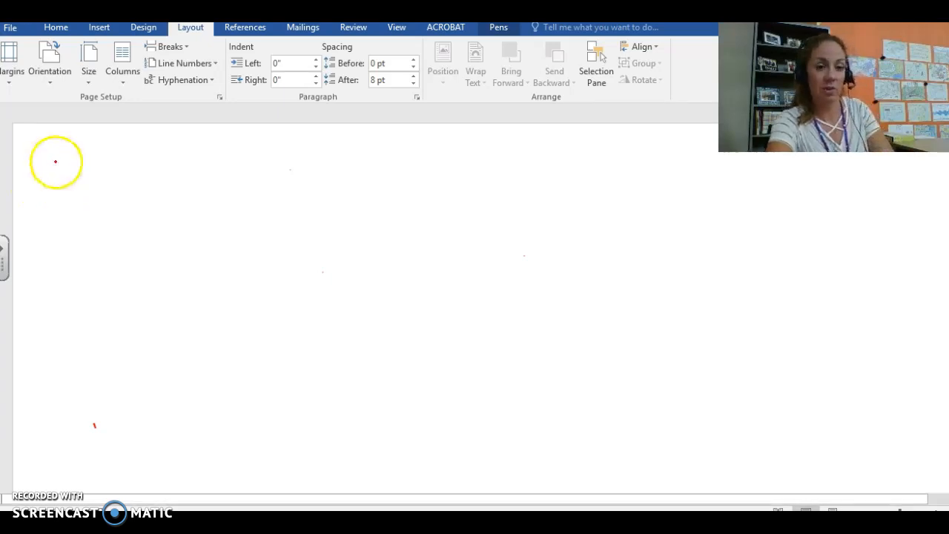
# Ink the mixed numbers 2 1/2 and 3 2/5, rewriting them as 5/2 × 17/5
pyautogui.moveTo(56, 161); pyautogui.dragTo(71, 215)
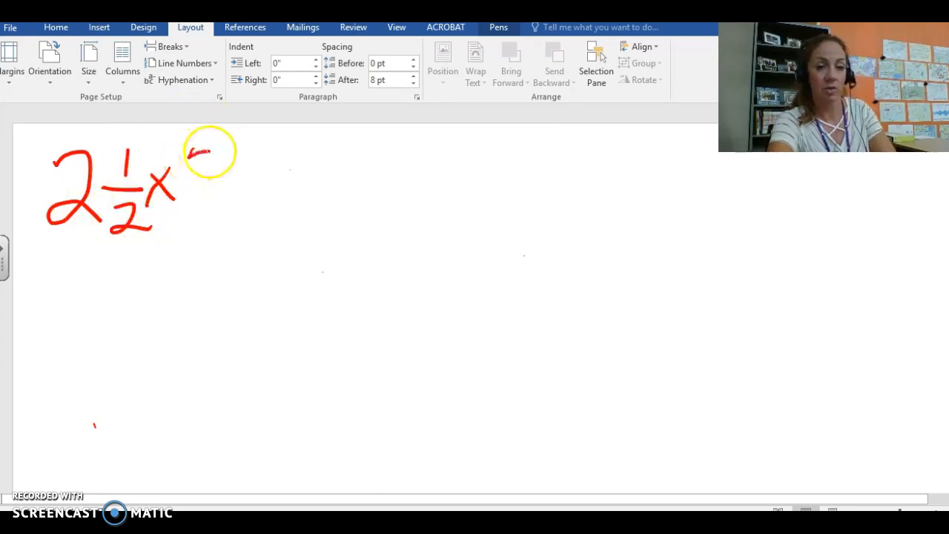
pyautogui.moveTo(200, 156); pyautogui.dragTo(261, 194)
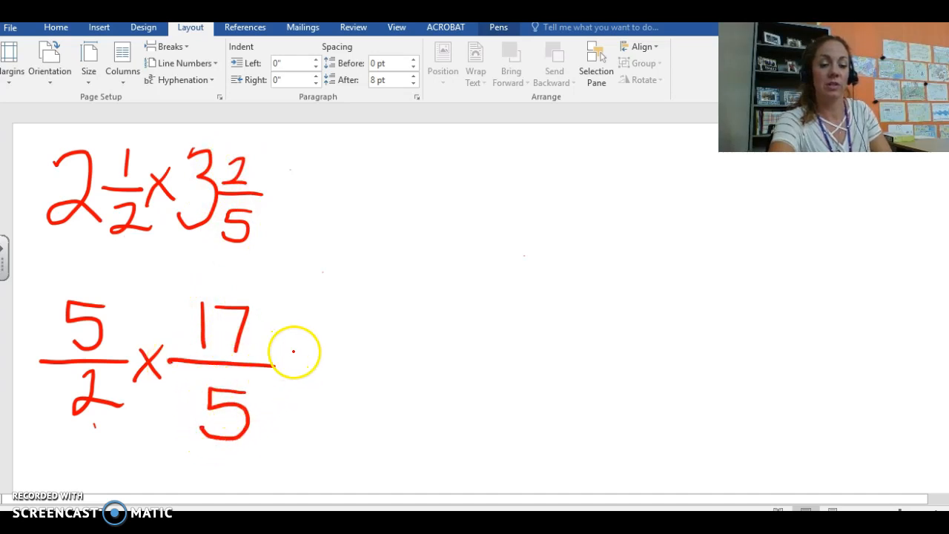
# Slash both 5s in 5/2 × 17/5 and write = 17/2 = to the right
pyautogui.moveTo(297, 352); pyautogui.dragTo(312, 363)
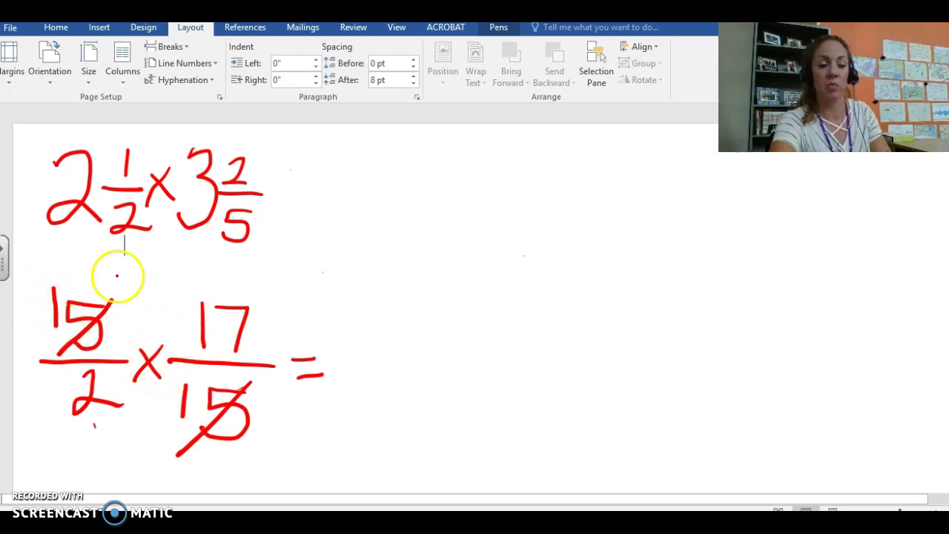
pyautogui.moveTo(237, 346)
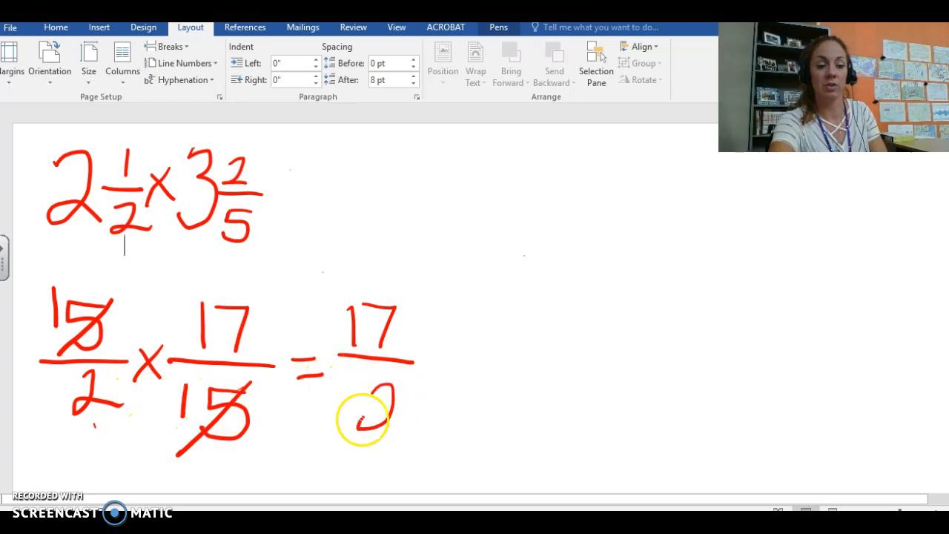
pyautogui.moveTo(363, 415); pyautogui.dragTo(444, 370)
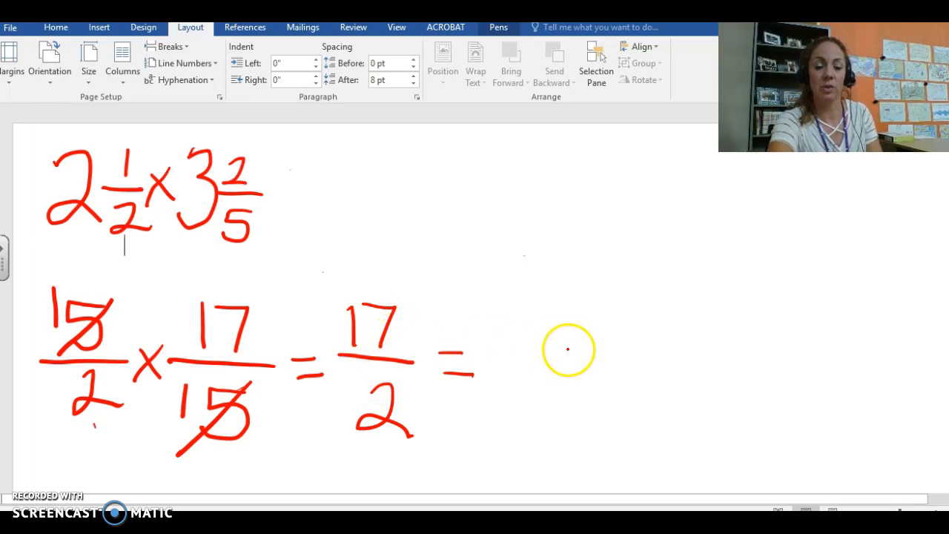
pyautogui.moveTo(517, 352)
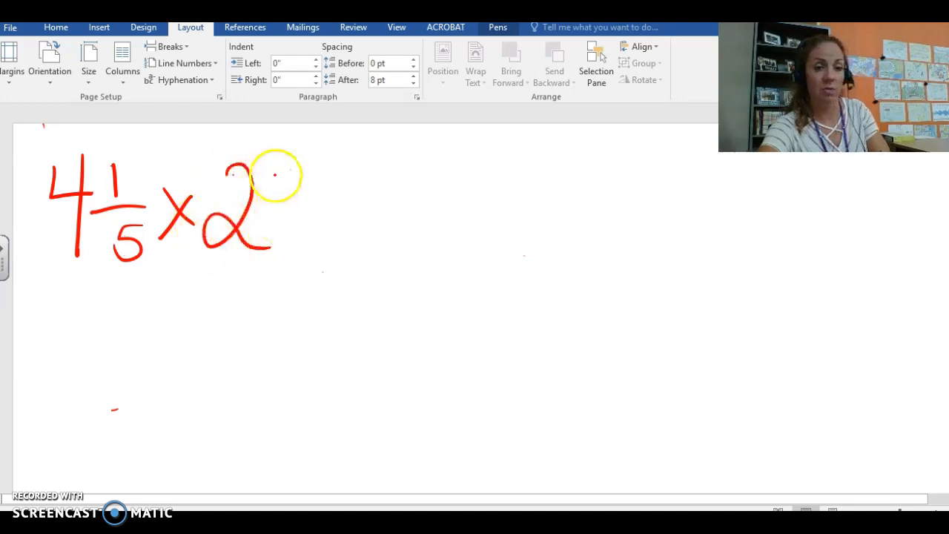
# Ink 4 1/5 × 2 1/7, cross-cancel to the final answer 9, then erase the page
pyautogui.moveTo(278, 171); pyautogui.dragTo(278, 260)
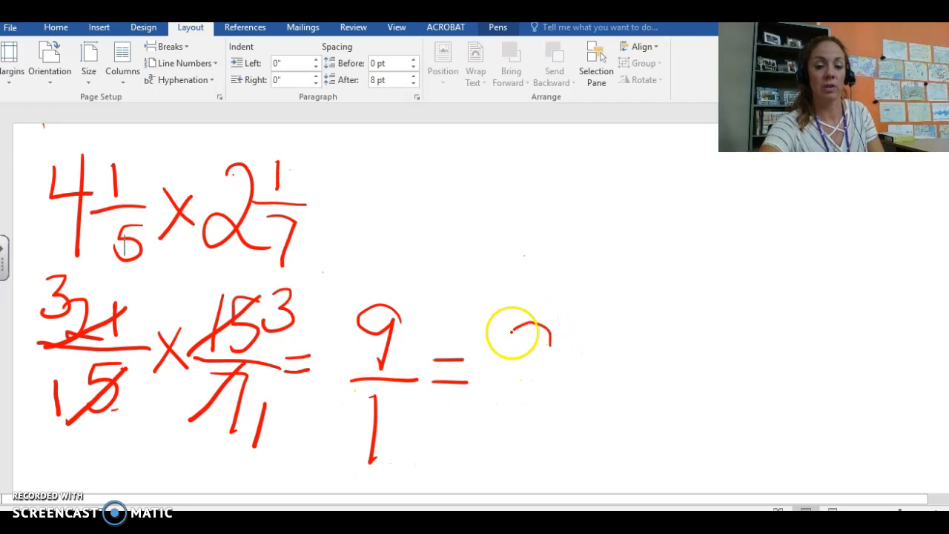
pyautogui.moveTo(533, 326); pyautogui.dragTo(552, 441)
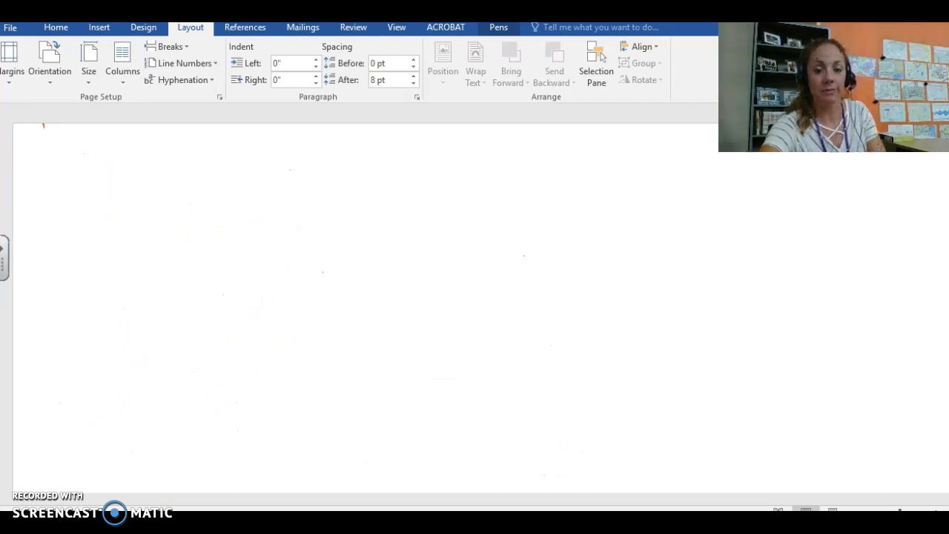
pyautogui.click(171, 202)
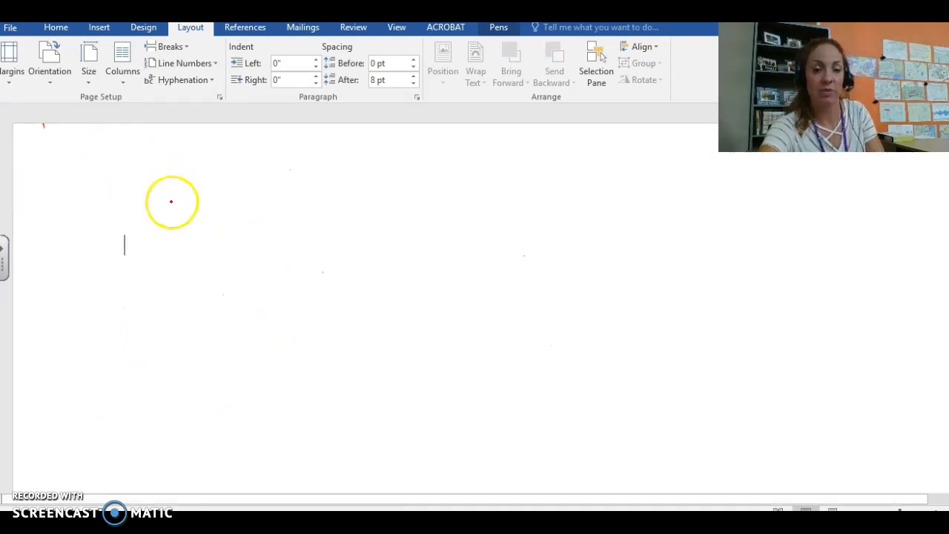
pyautogui.moveTo(181, 221)
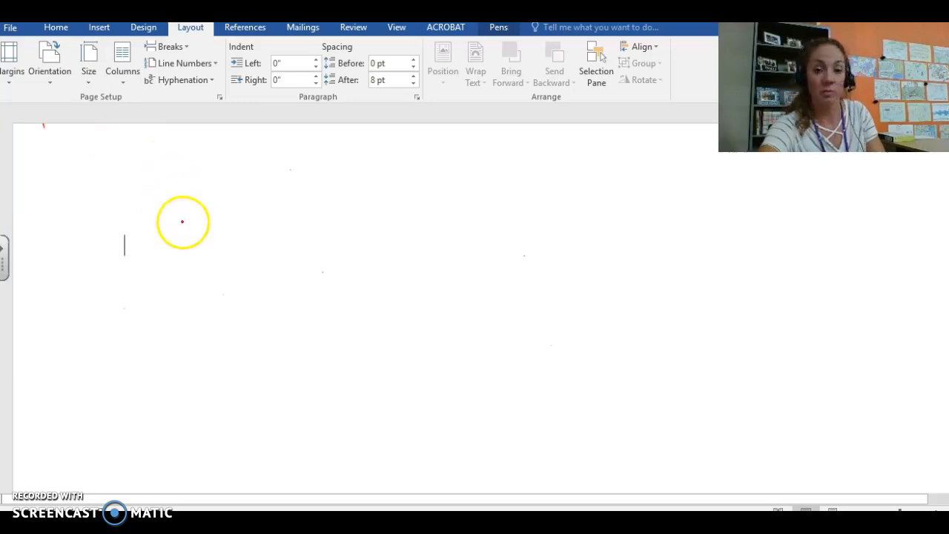
pyautogui.moveTo(154, 213)
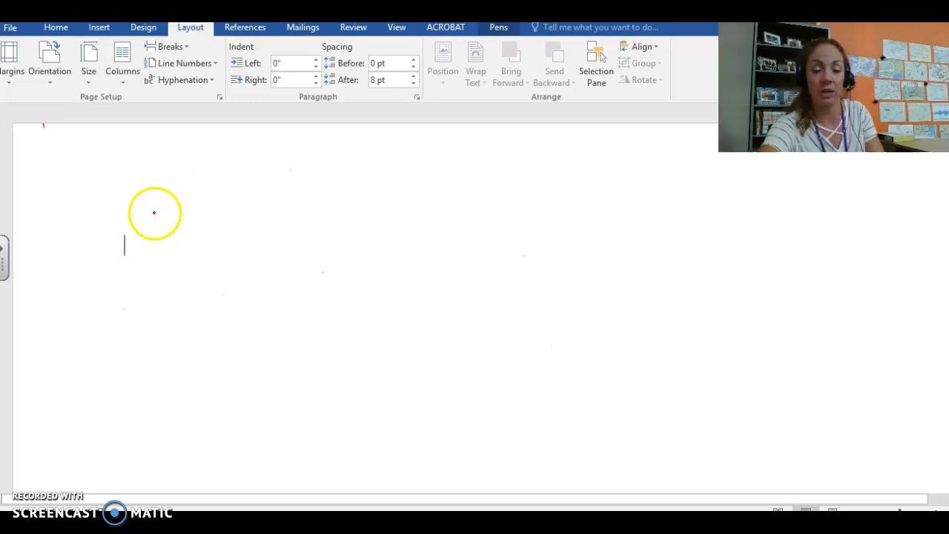